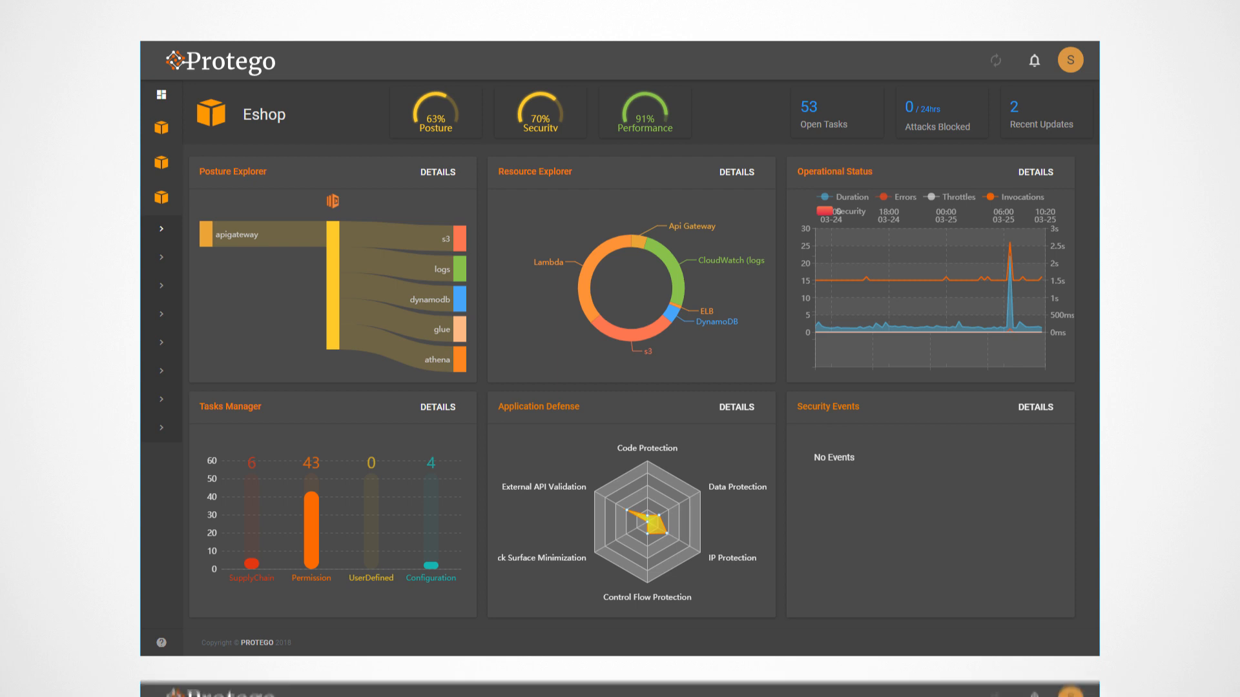
- Open the Eshop Application Defense details to view the protection radar chart and top five functions
left_click(735, 406)
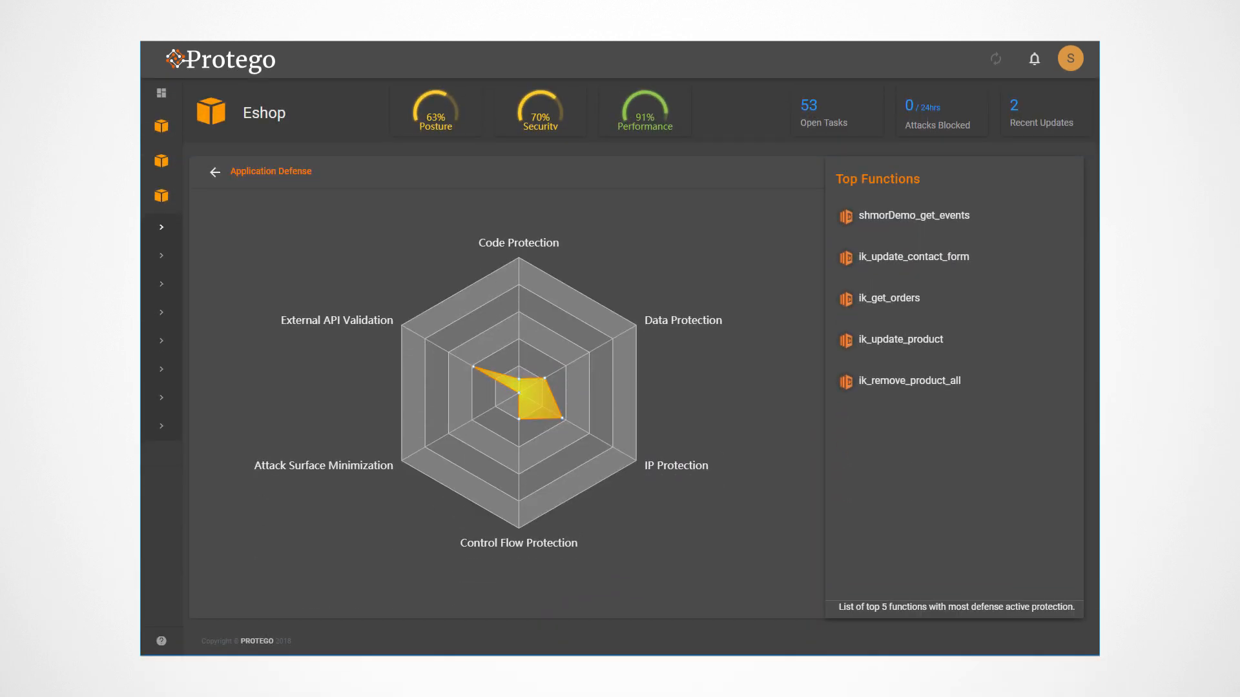